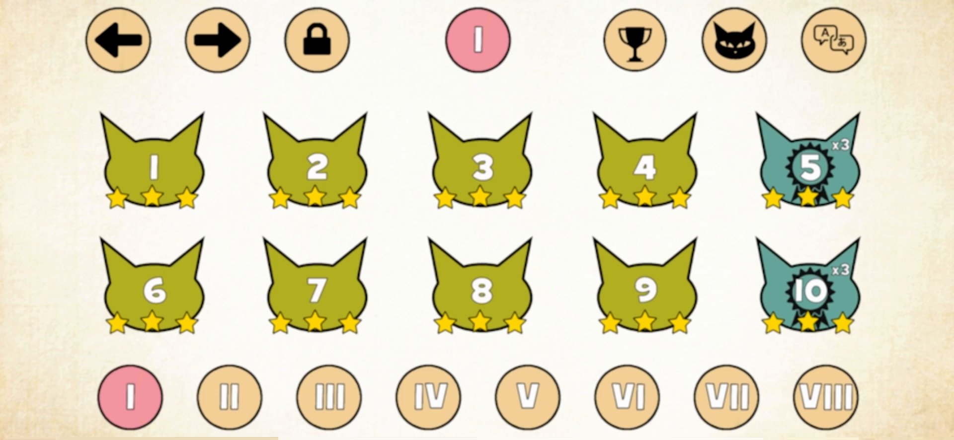
- Start Level 1, play note 3 in the how-to-play demo, then open the no-sound help
left_click(153, 164)
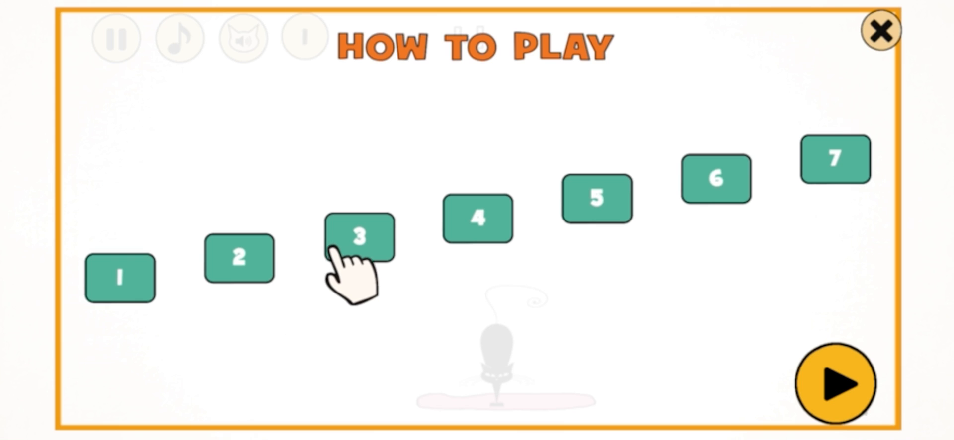
left_click(360, 236)
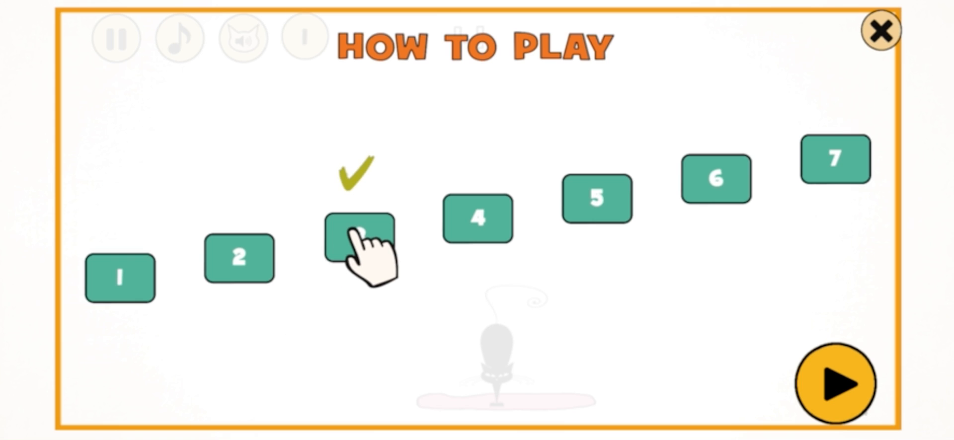
left_click(879, 28)
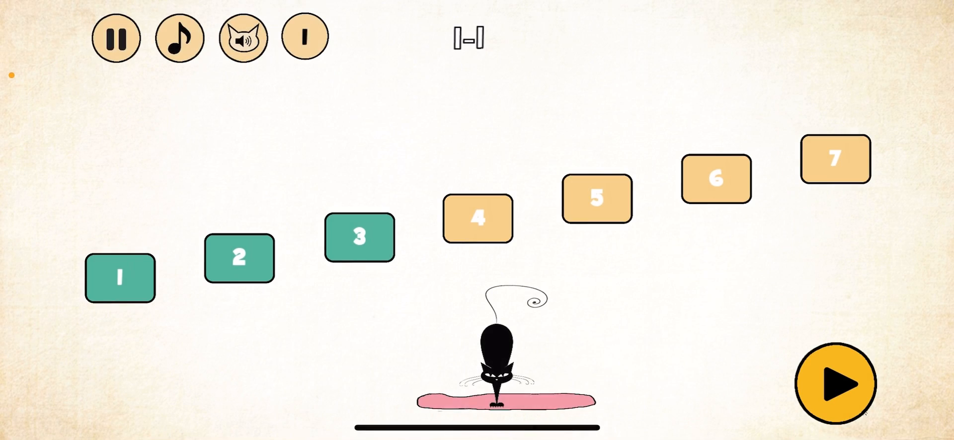
left_click(243, 38)
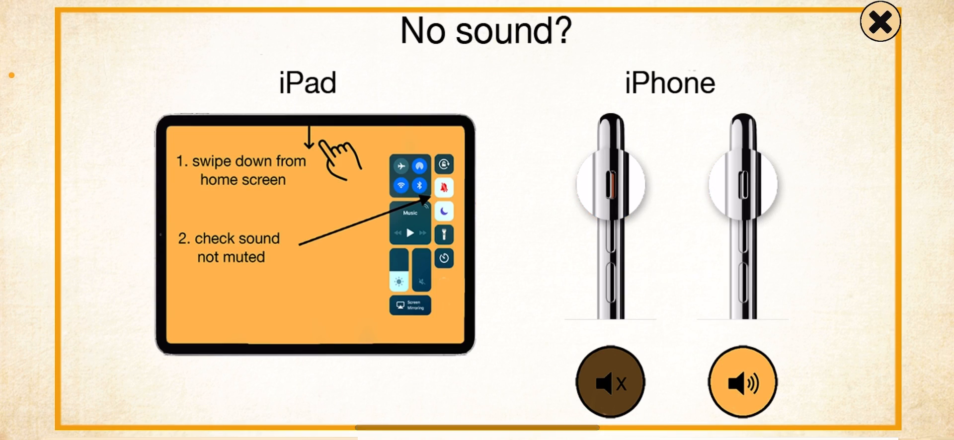
- Close the No sound? dialog to return to the Level 1 game
left_click(880, 20)
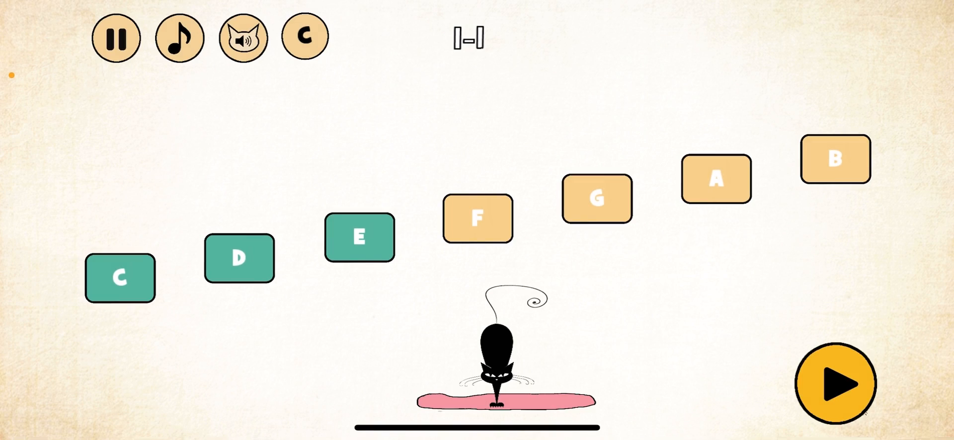
- Toggle note labels to 도 레 미 solfege, then back to numbers 1–7
left_click(304, 36)
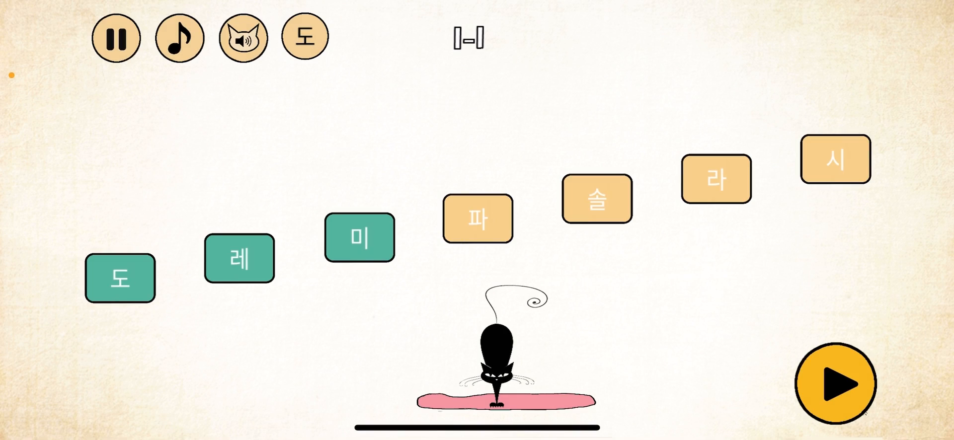
left_click(306, 37)
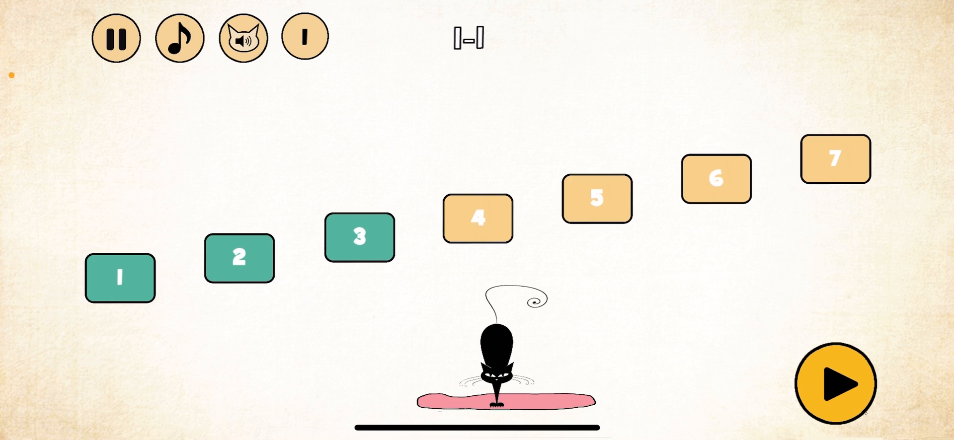